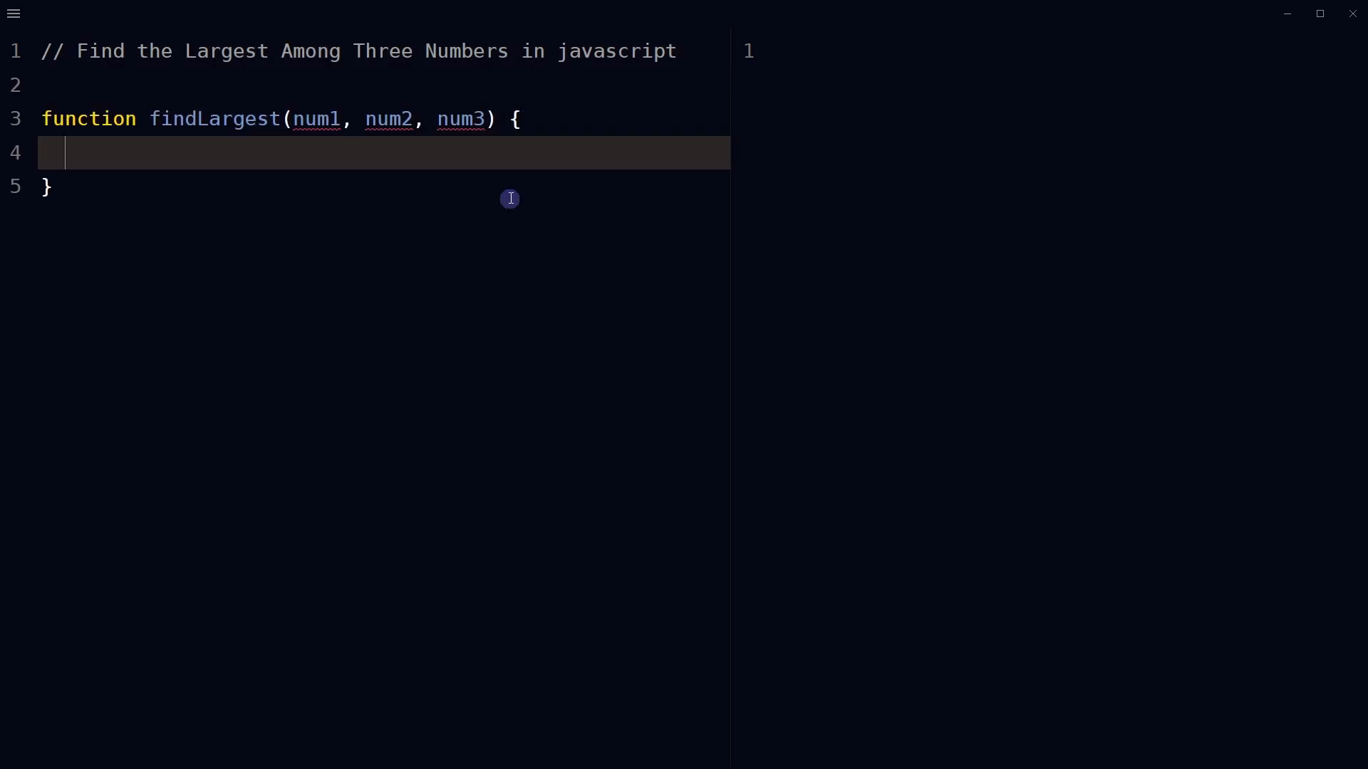
mouse_move(297, 118)
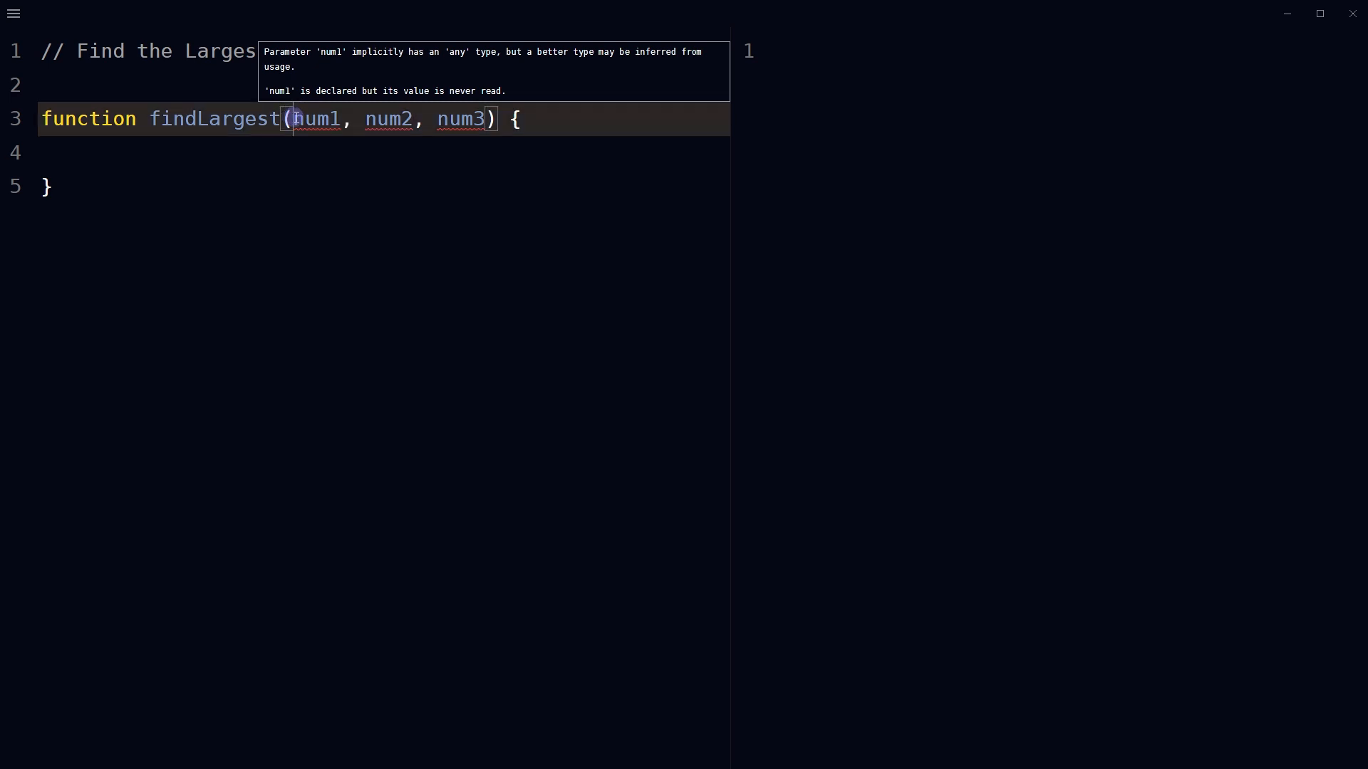
Write return Math.max(num1, num2, num3); in findLargest and add a ///////// separator below the log lines.
type("return Math.max(num1, num2, num3);")
type("console.log(findLargest(-5, -10, -15));")
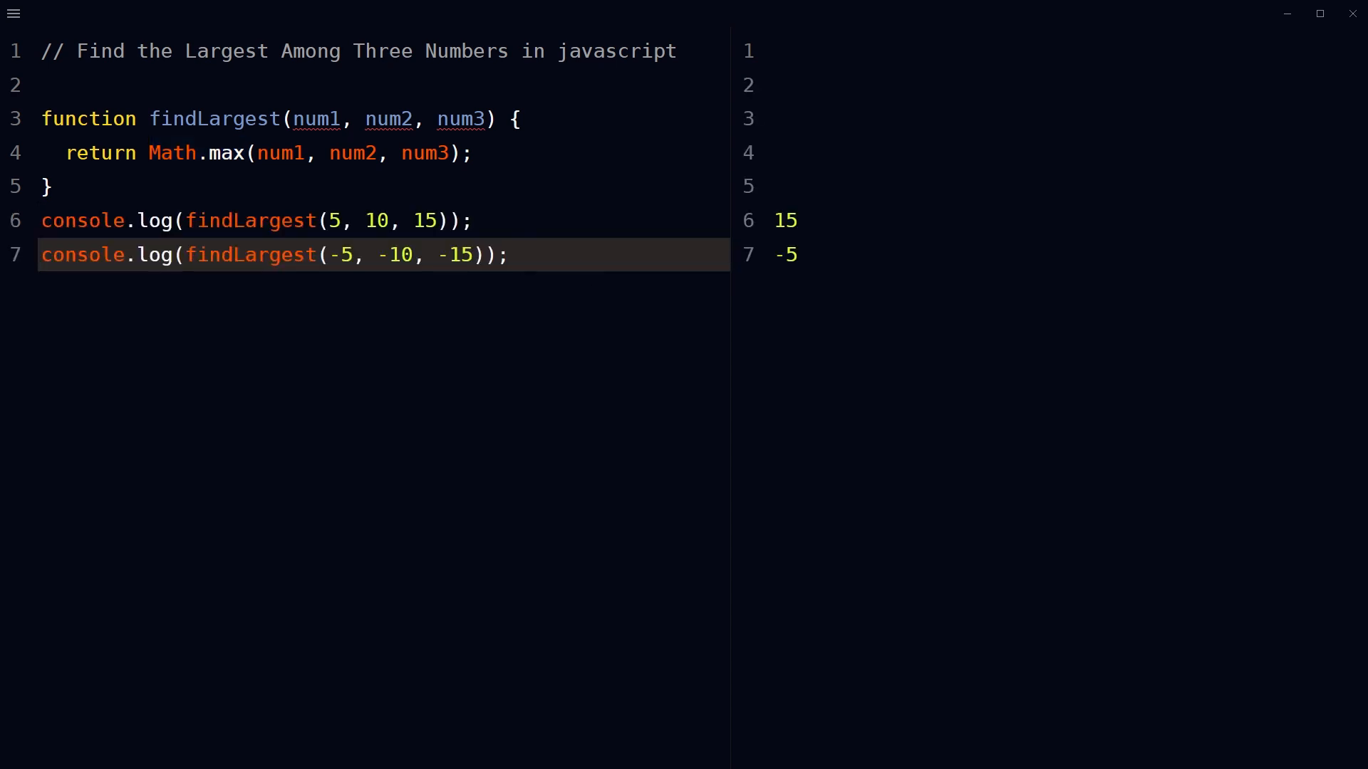
left_click(517, 255)
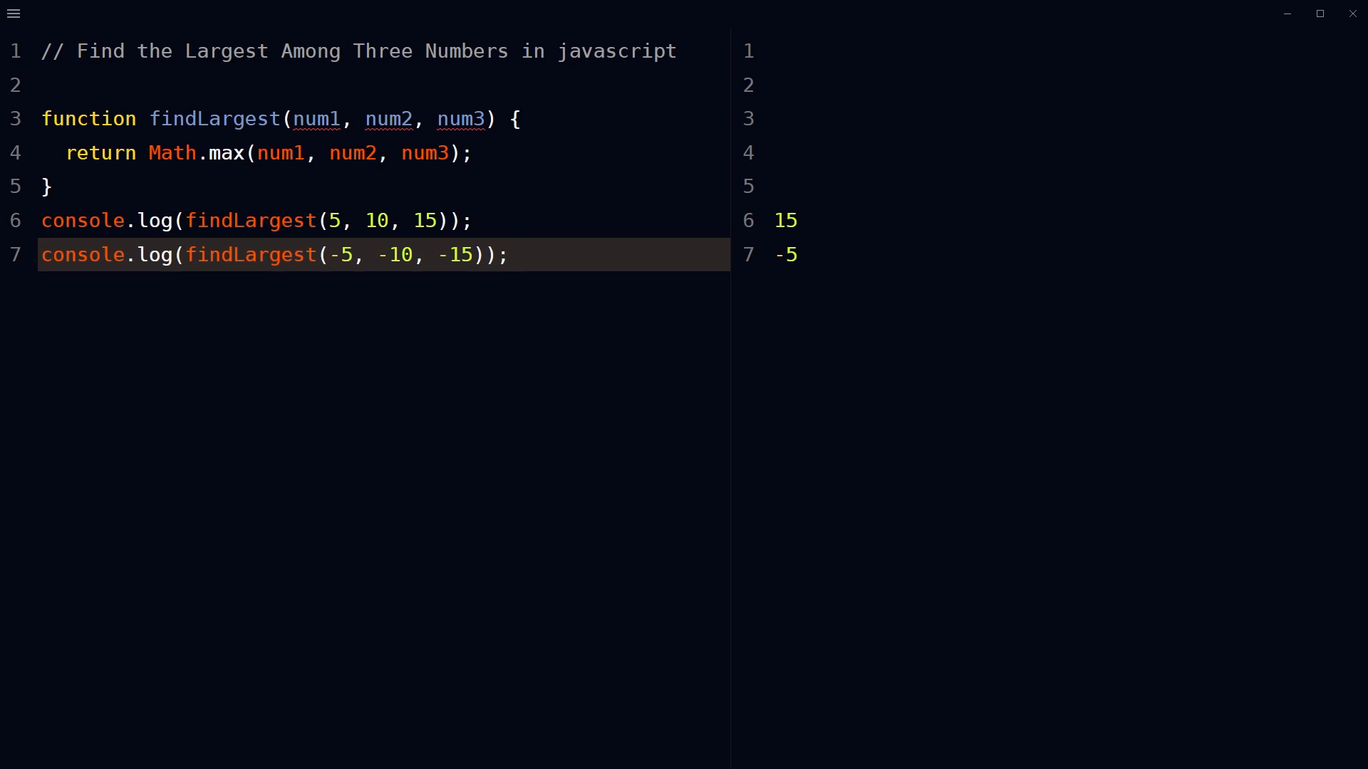
left_click(519, 254)
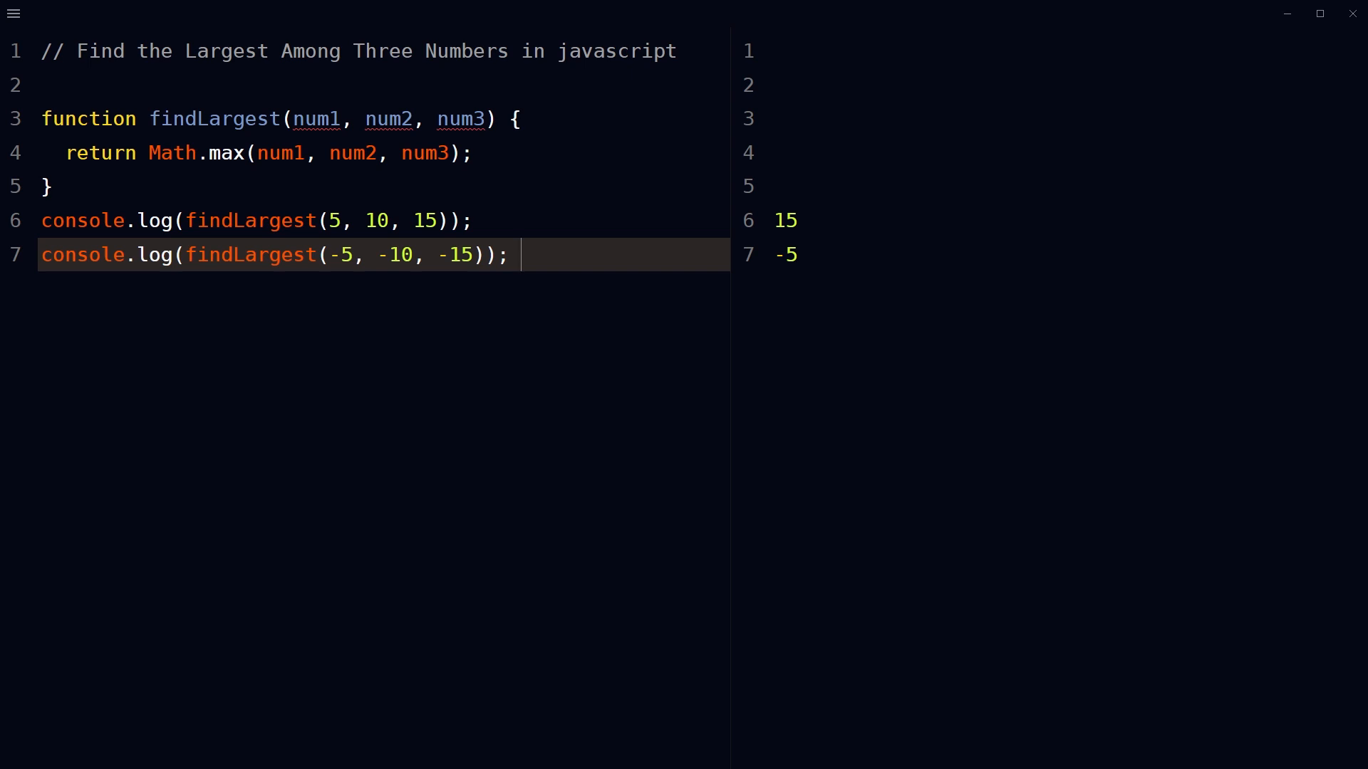
type("/////////")
type("function findLargestNum(a, b, c) {")
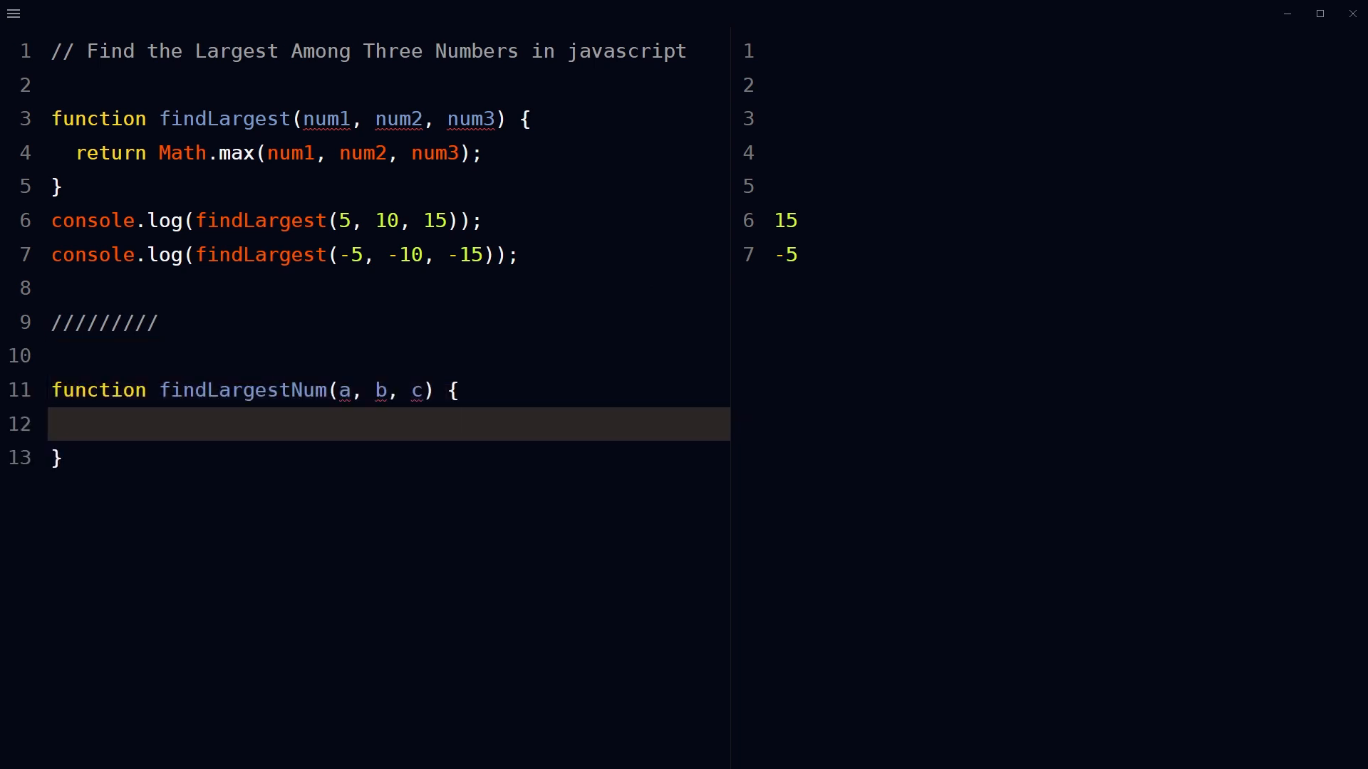
Write findLargestNum's body: let max = a;, if checks for b and c, and return max;.
type("let max = a;")
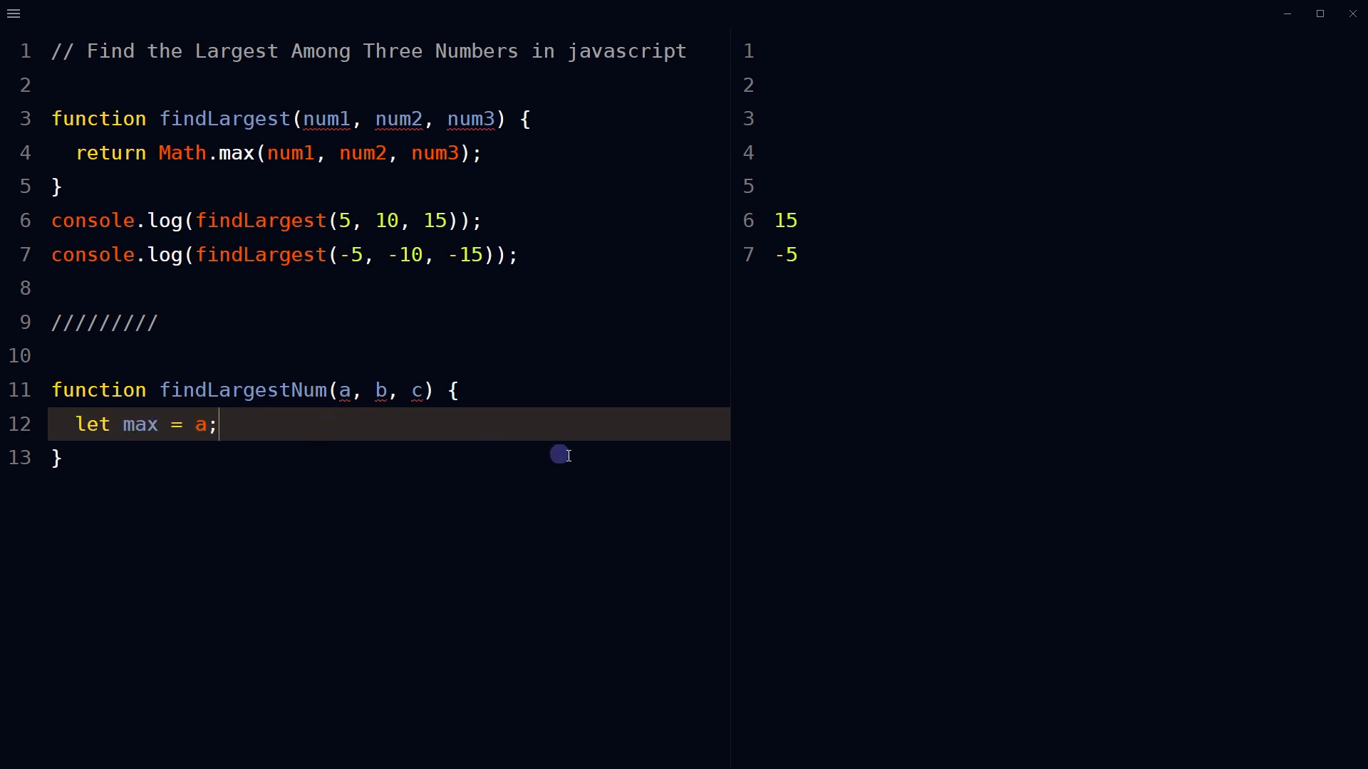
key("Enter")
type("if (b > max) max = b;")
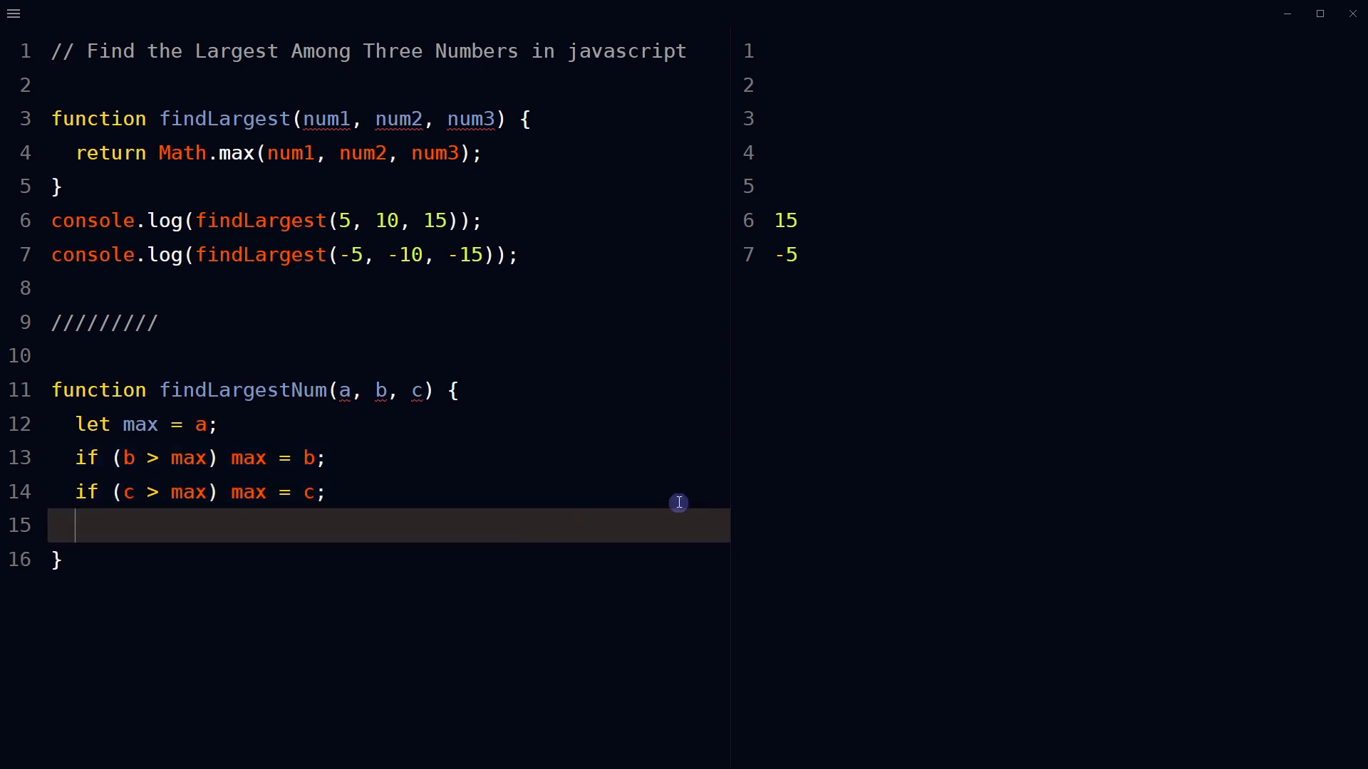
type("return max;")
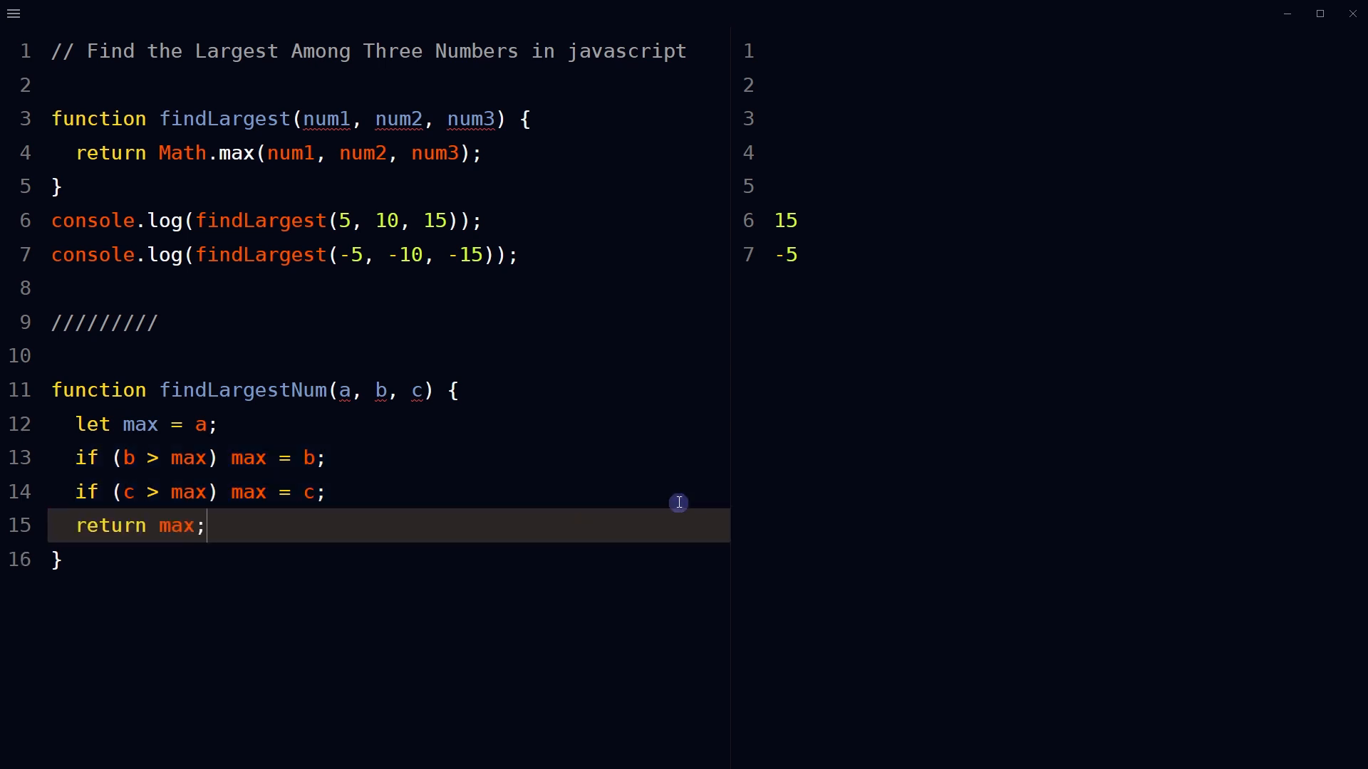